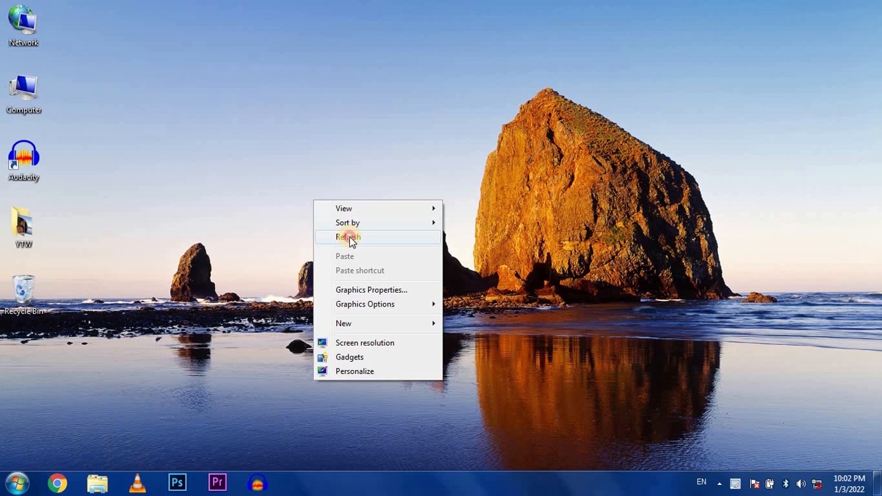
Refresh the desktop and launch Device Manager to list the hardware categories
click(347, 237)
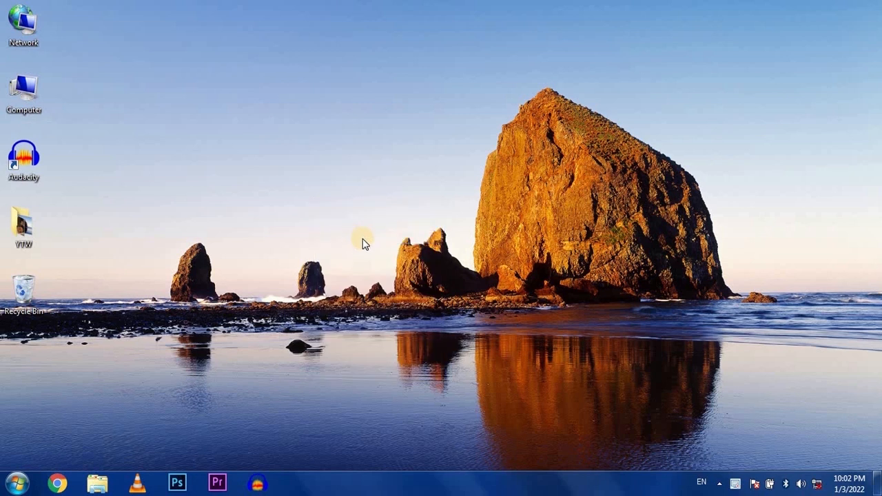
mouse_move(536, 261)
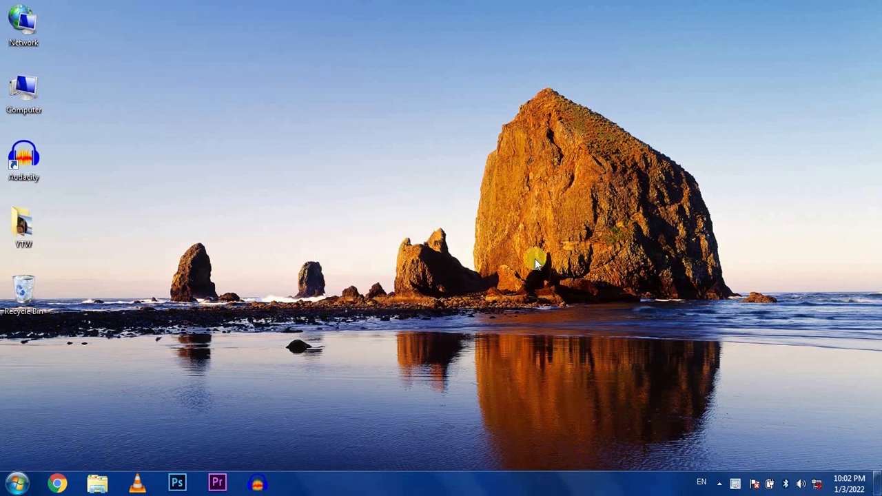
click(817, 483)
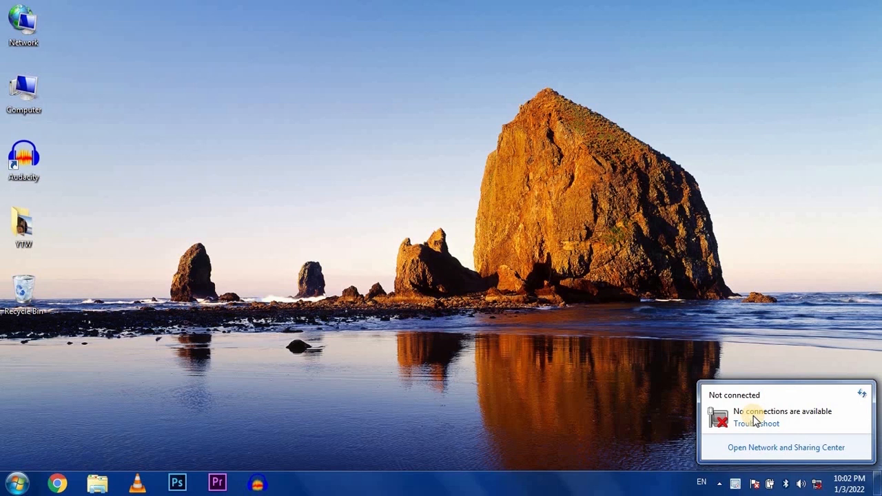
mouse_move(755, 447)
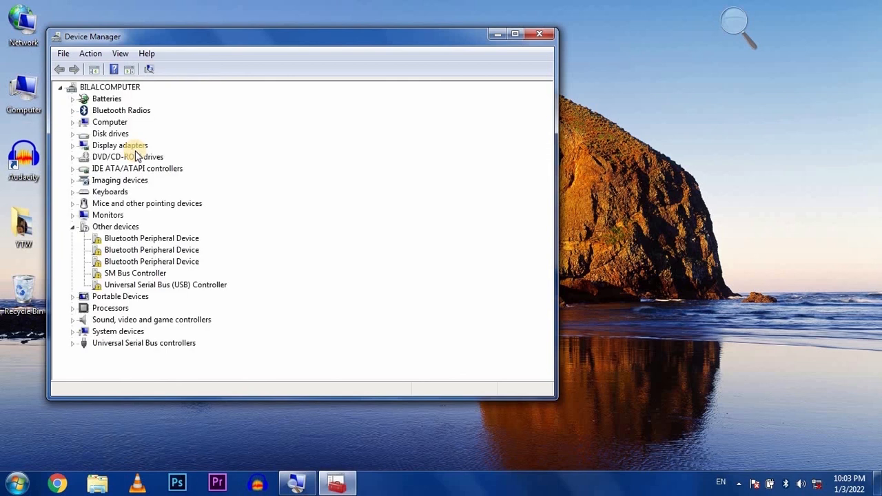
Collapse Other devices and run Scan for hardware changes twice from the Action menu
click(71, 226)
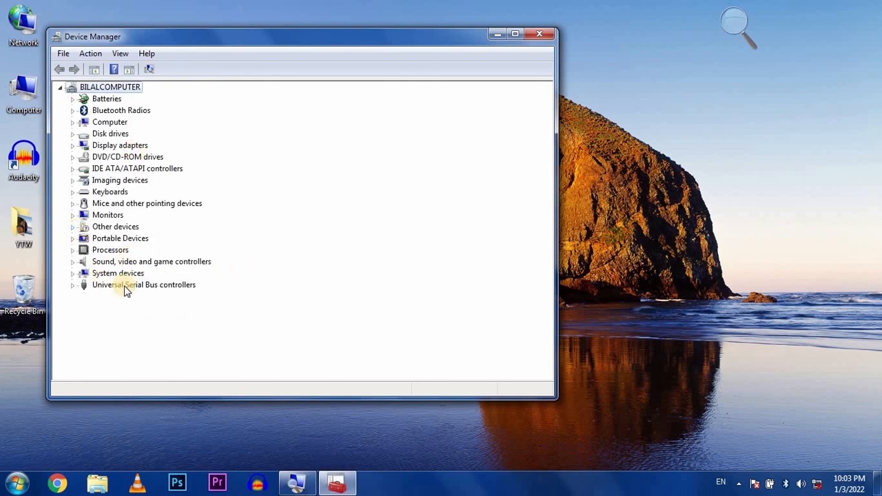
mouse_move(91, 127)
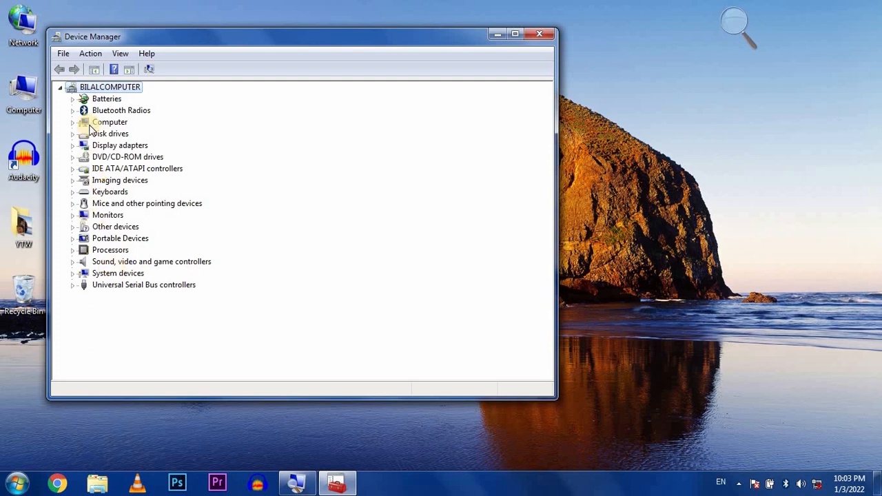
mouse_move(168, 69)
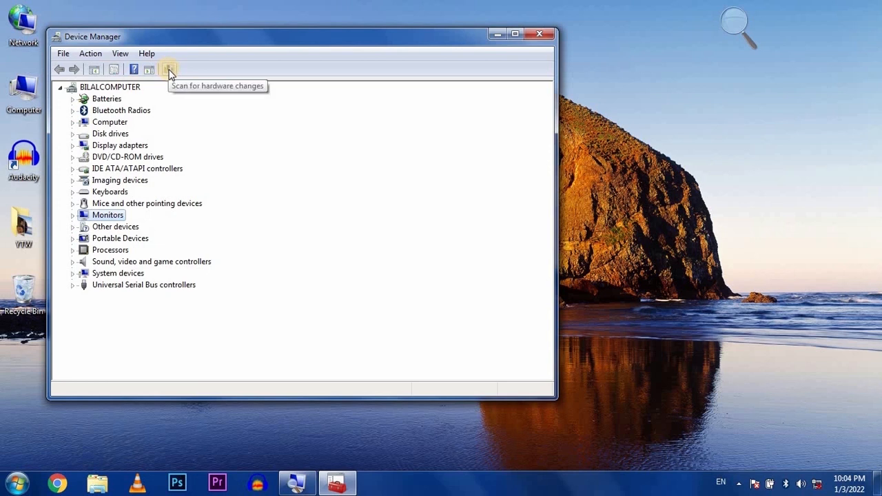
click(168, 69)
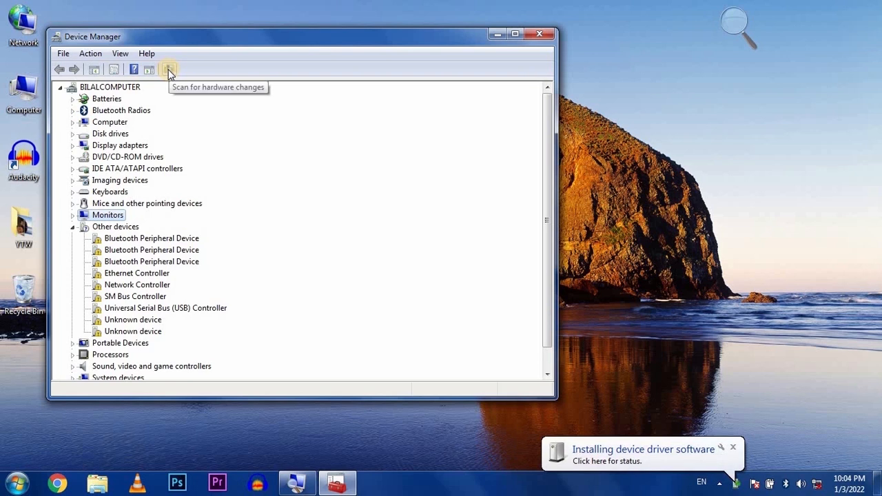
click(168, 68)
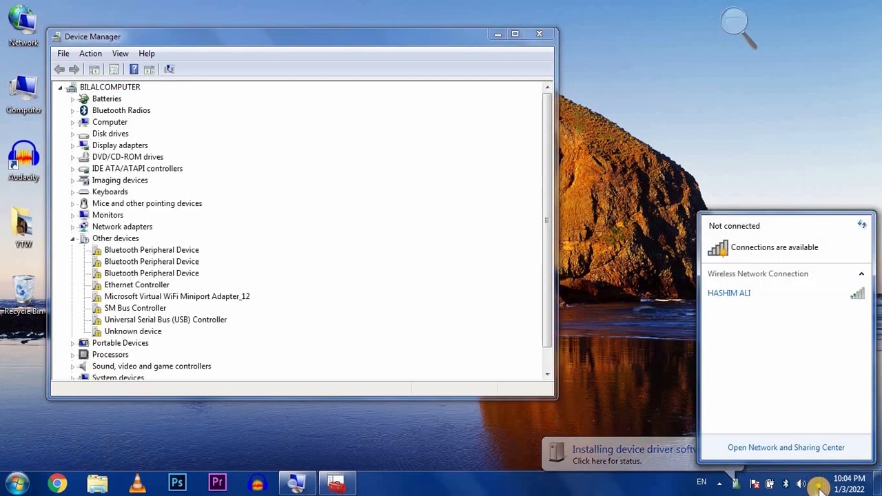
click(61, 87)
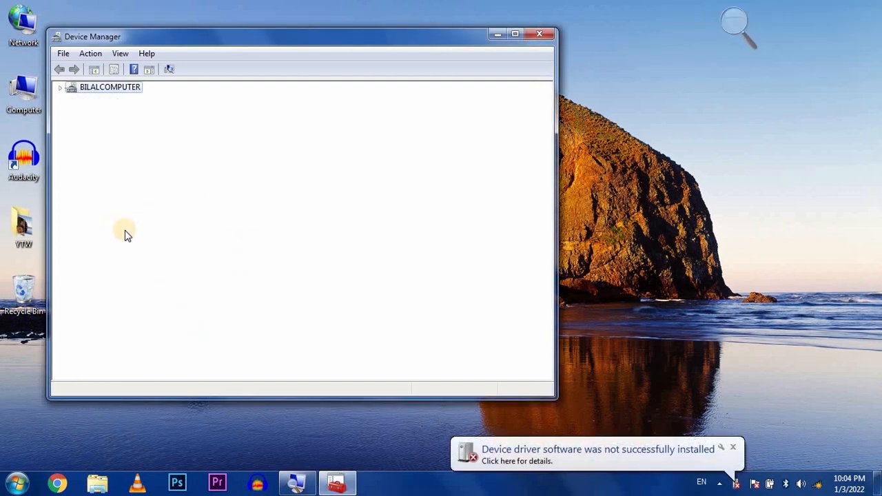
Run Scan for hardware changes again from the Action menu
click(61, 87)
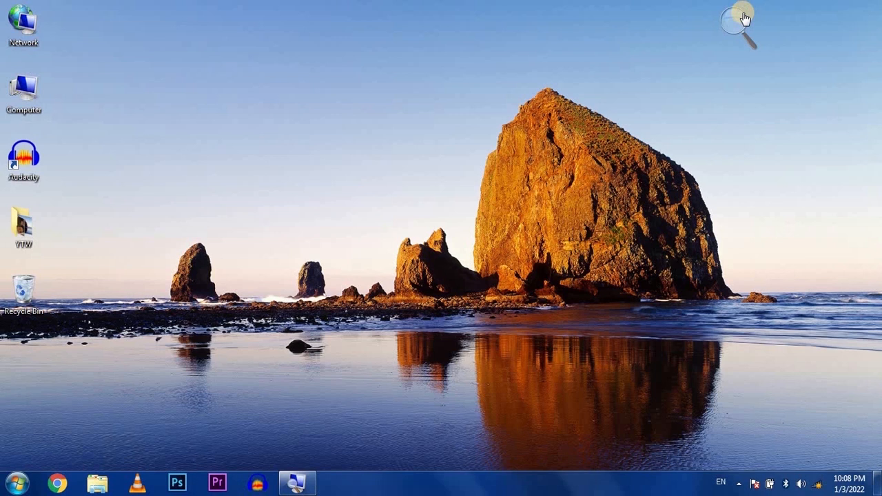
mouse_move(107, 150)
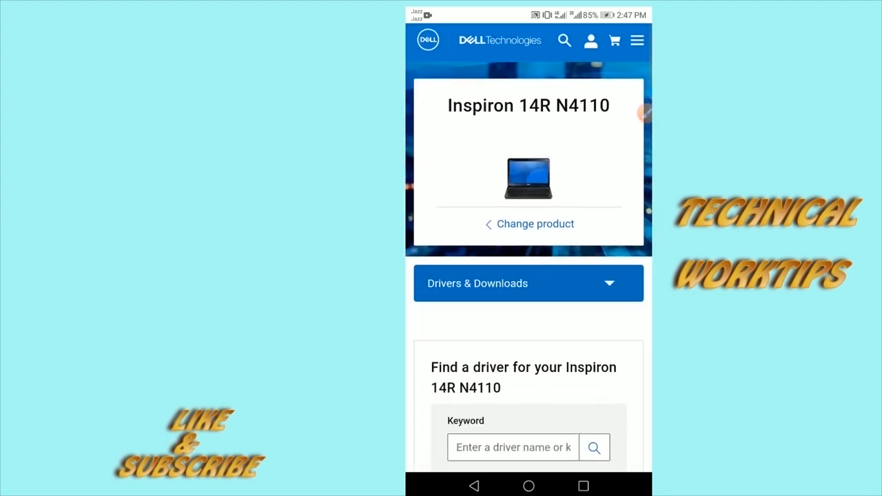
Expand the Drivers & Downloads section for the Inspiron 14R N4110
click(528, 284)
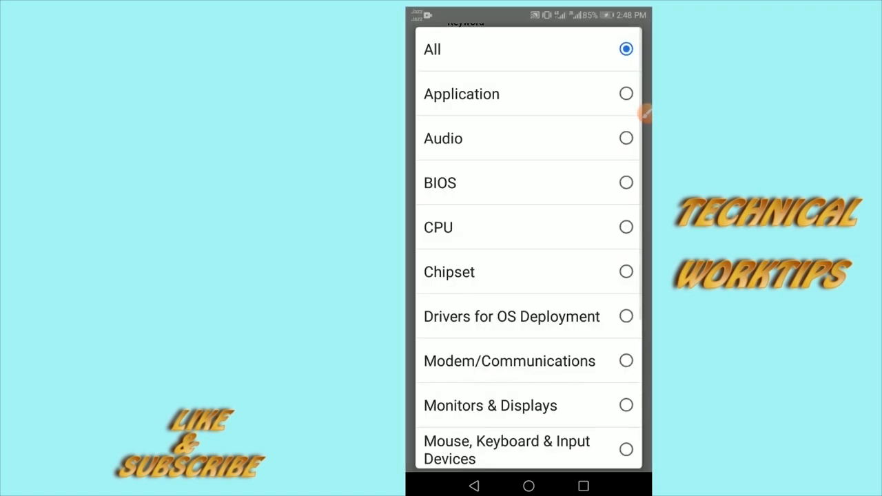